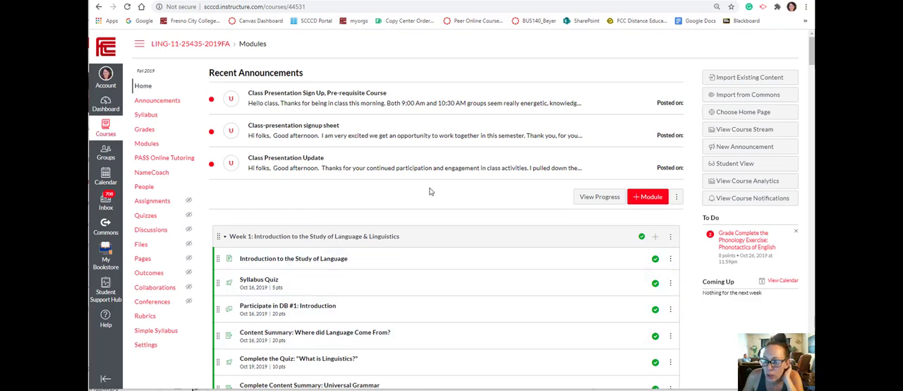
mouse_move(305, 220)
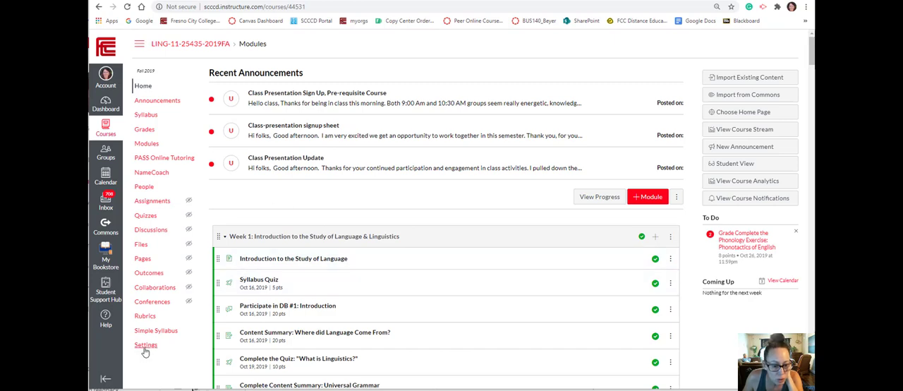
- Open the LING-11 course Settings page showing Course Details
click(146, 345)
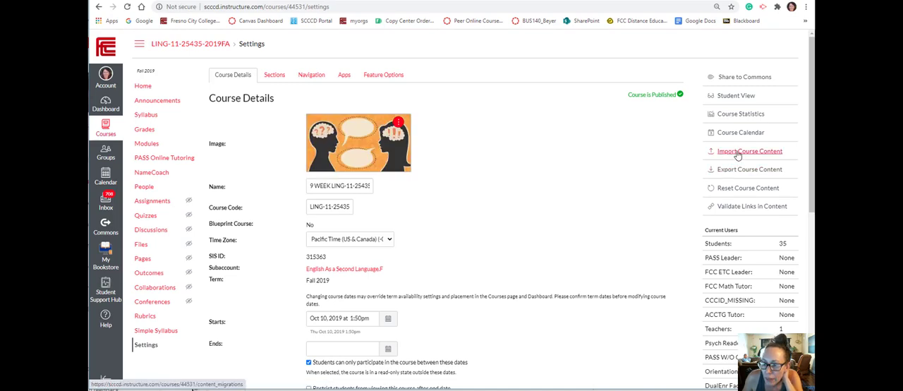
- Start Import Course Content as 'Copy a Canvas Course' and browse the source course list
click(749, 151)
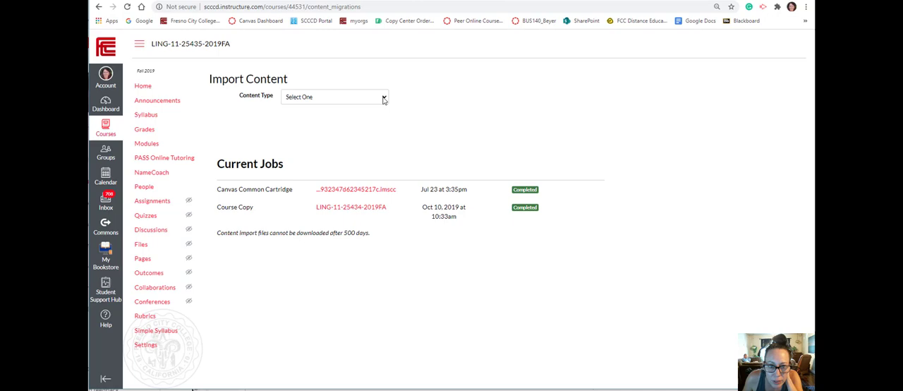
click(333, 97)
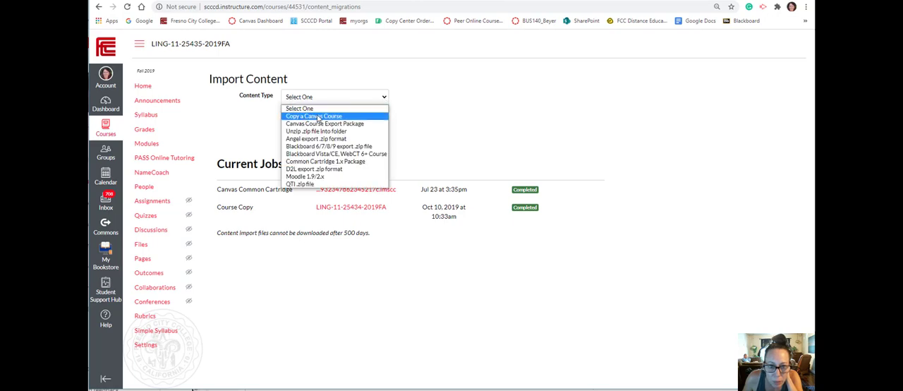
click(313, 116)
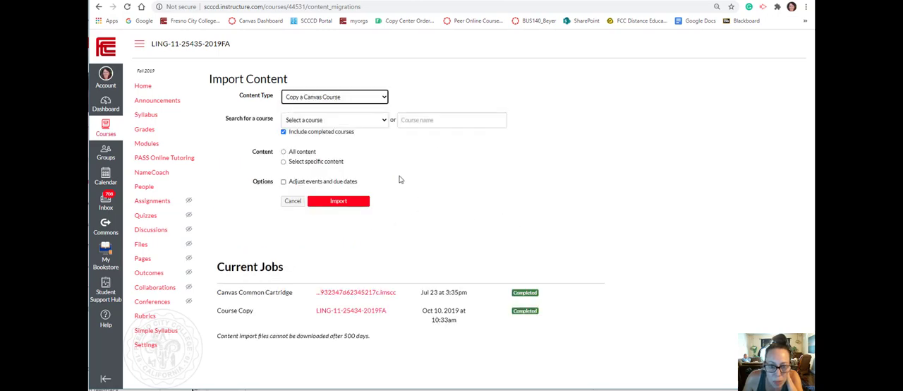
click(332, 119)
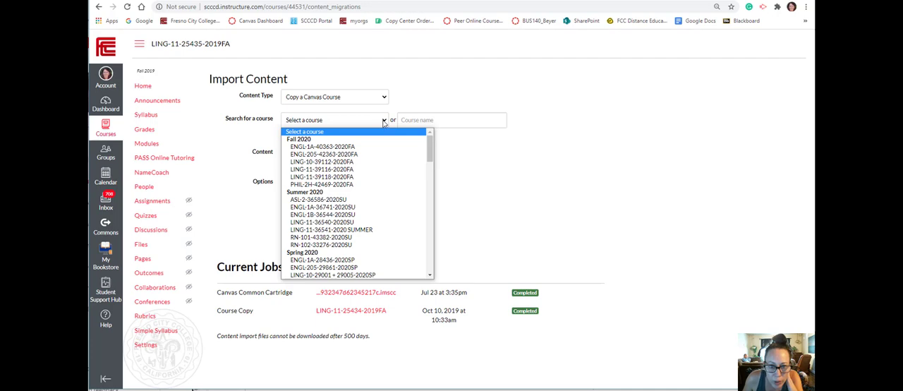
mouse_move(398, 206)
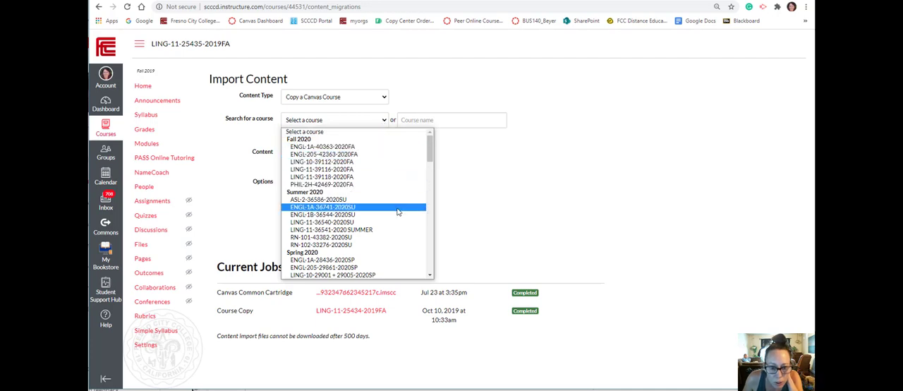
scroll(down, 3)
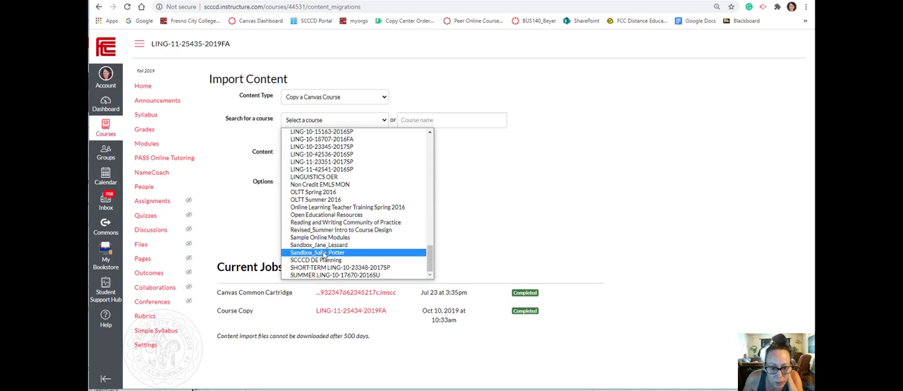
- Import specific content from Sandbox_Sally_Potter with event and due dates removed
click(317, 252)
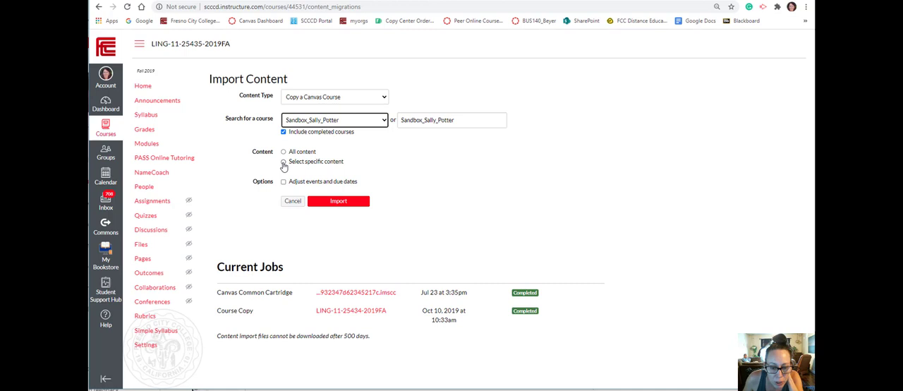
click(283, 161)
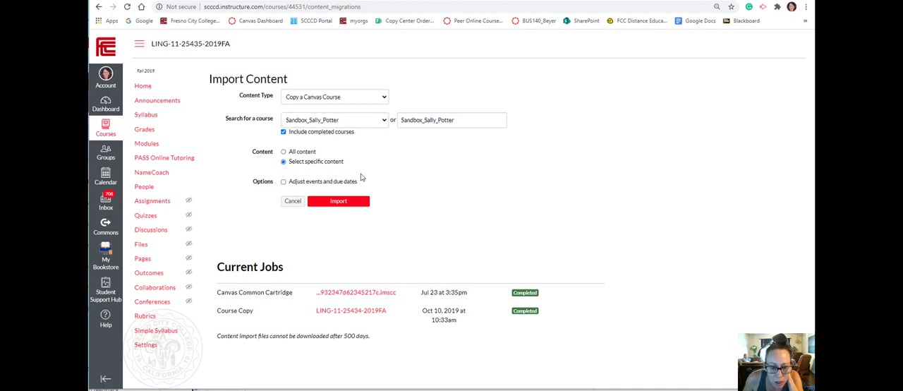
click(283, 181)
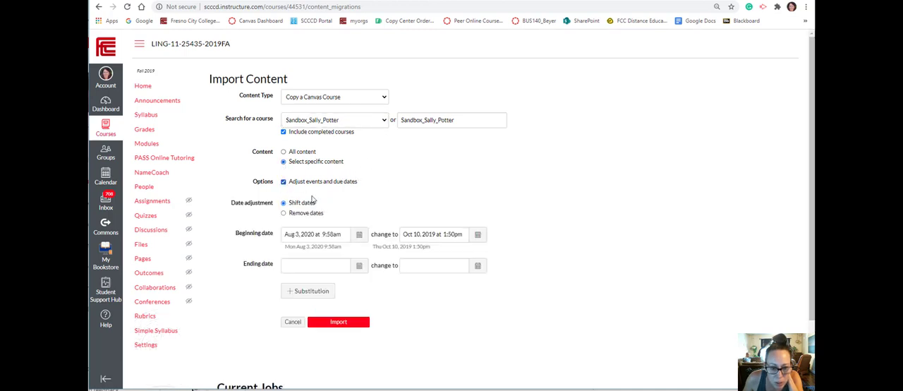
click(284, 213)
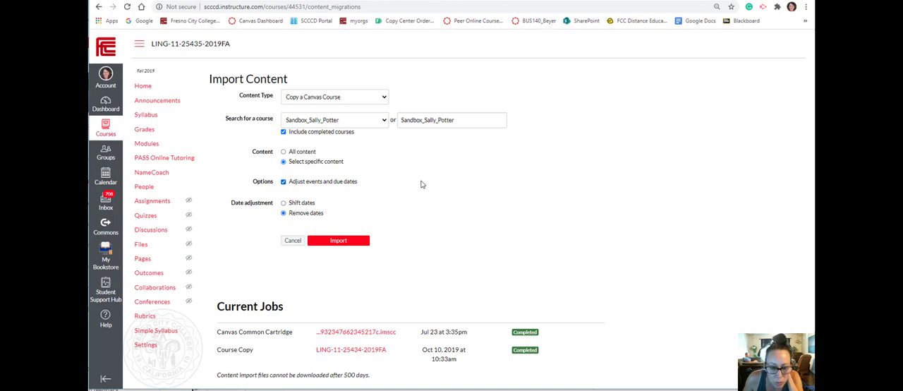
mouse_move(321, 168)
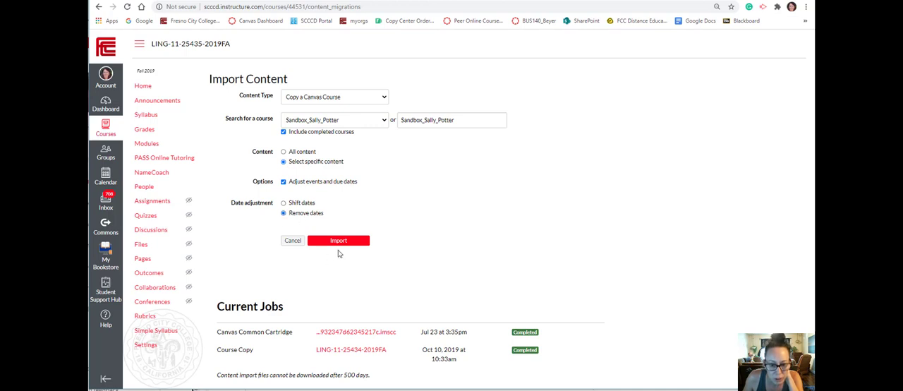
click(339, 241)
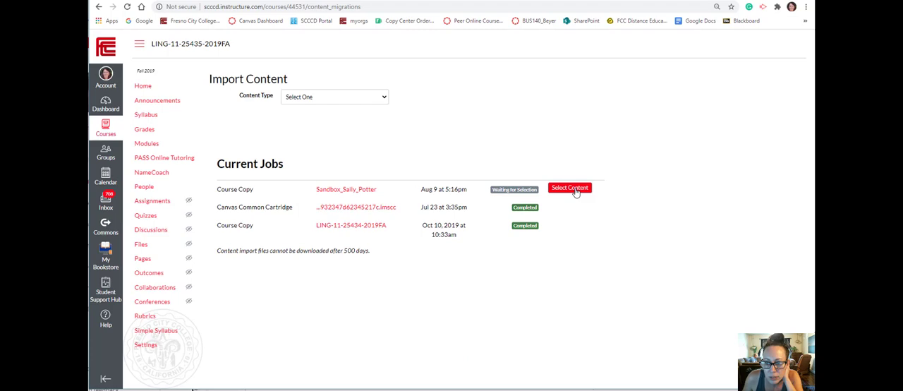
- Select only Modules (Module 1) as the content for the Sandbox_Sally_Potter copy
click(569, 188)
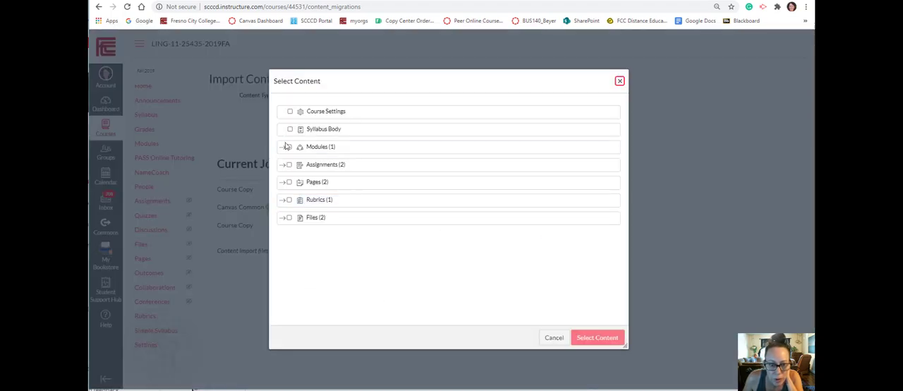
click(284, 147)
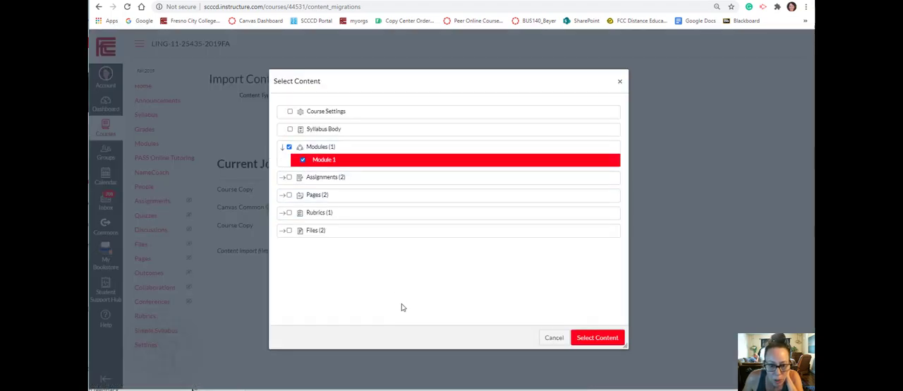
click(596, 337)
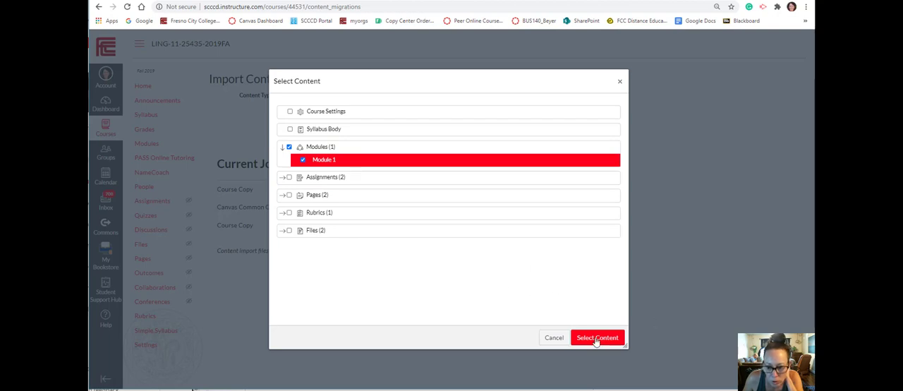
click(597, 337)
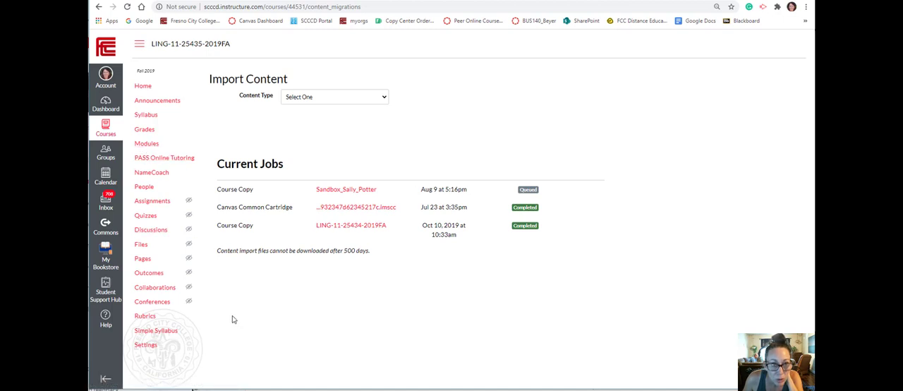
mouse_move(304, 247)
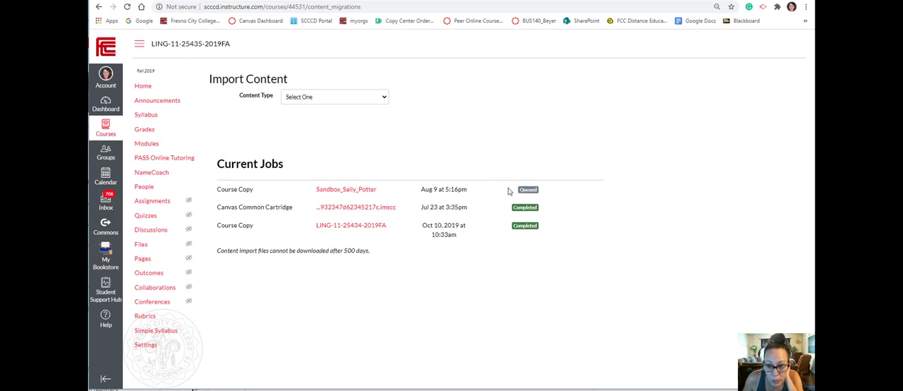
mouse_move(597, 222)
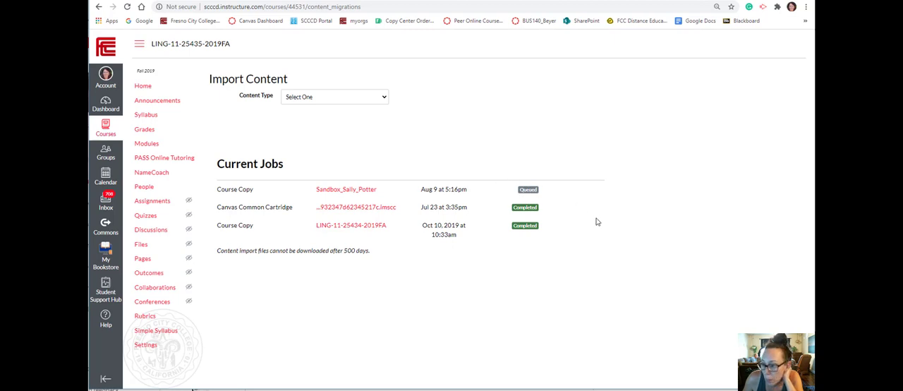
mouse_move(603, 252)
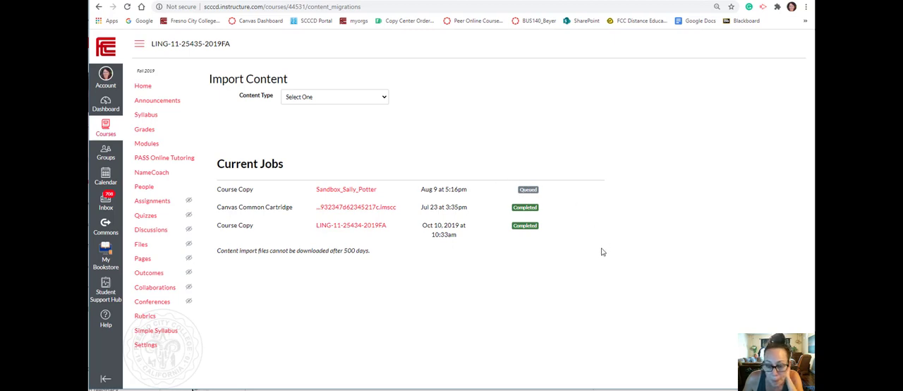
mouse_move(584, 303)
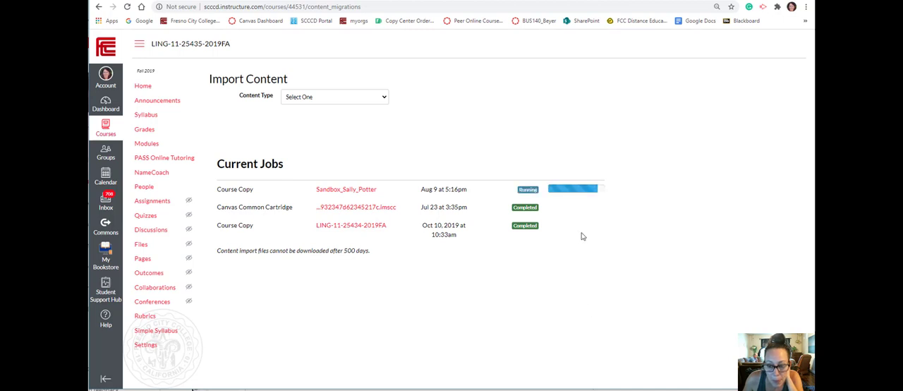
mouse_move(556, 315)
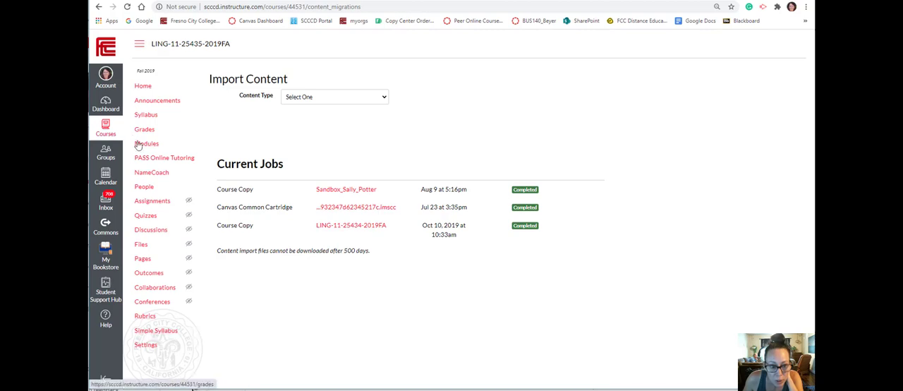
- Scroll to the bottom of Modules to view imported Module 1 and its assignments
click(147, 143)
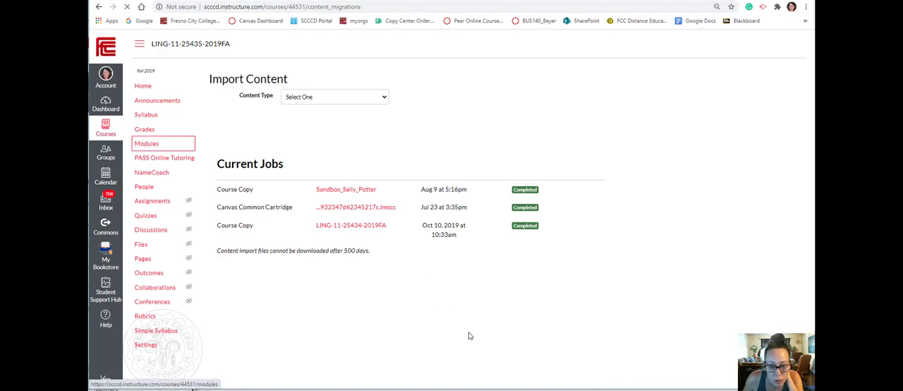
click(147, 143)
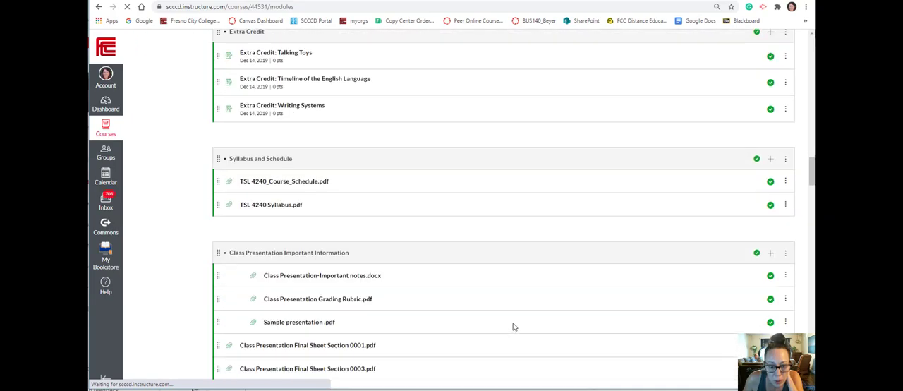
scroll(down, 3)
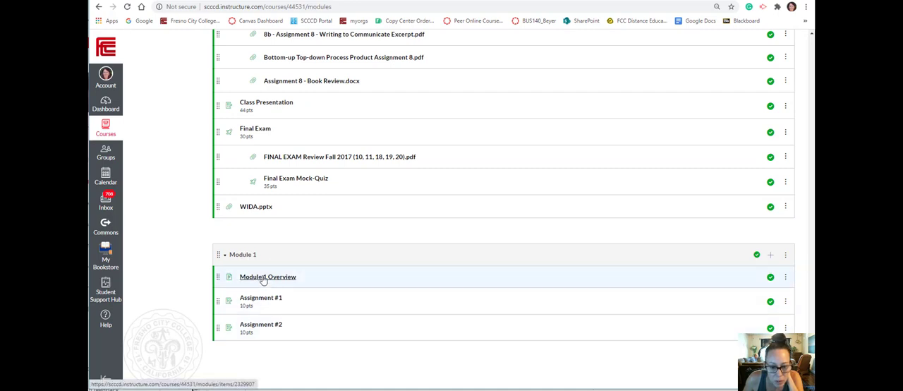
mouse_move(248, 257)
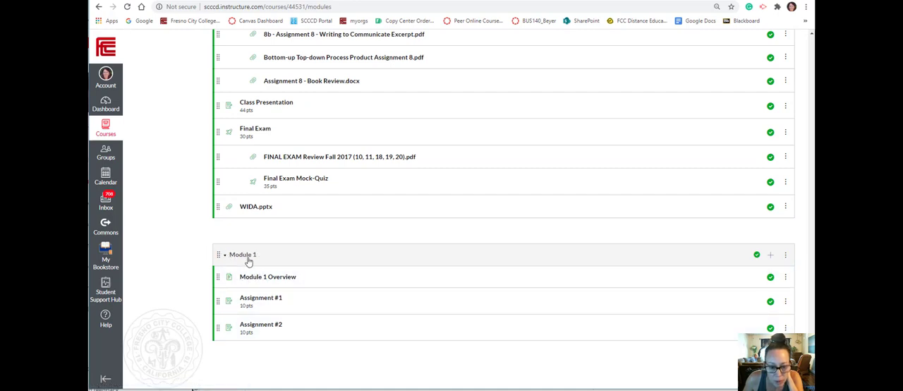